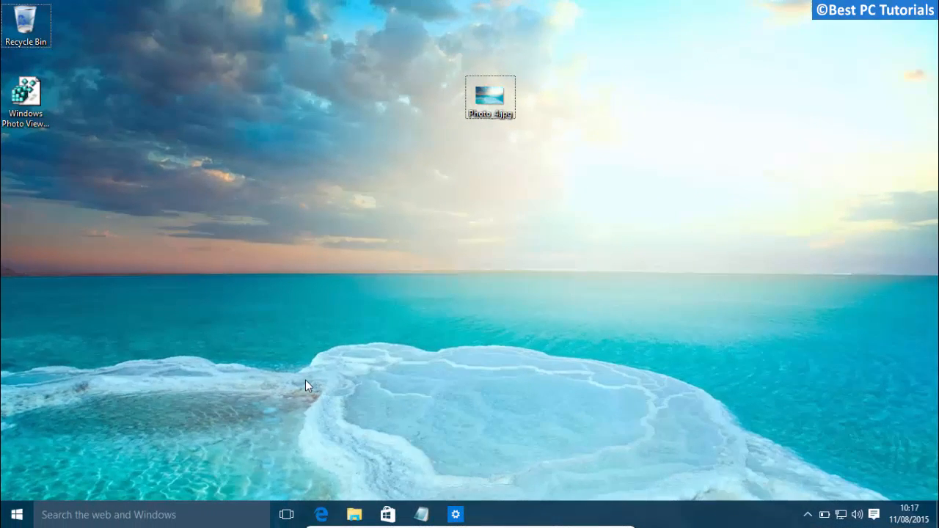
Step: Open Photo_4.jpg from the desktop in the Photos app
{"action": "double_click", "coordinate": [490, 97]}
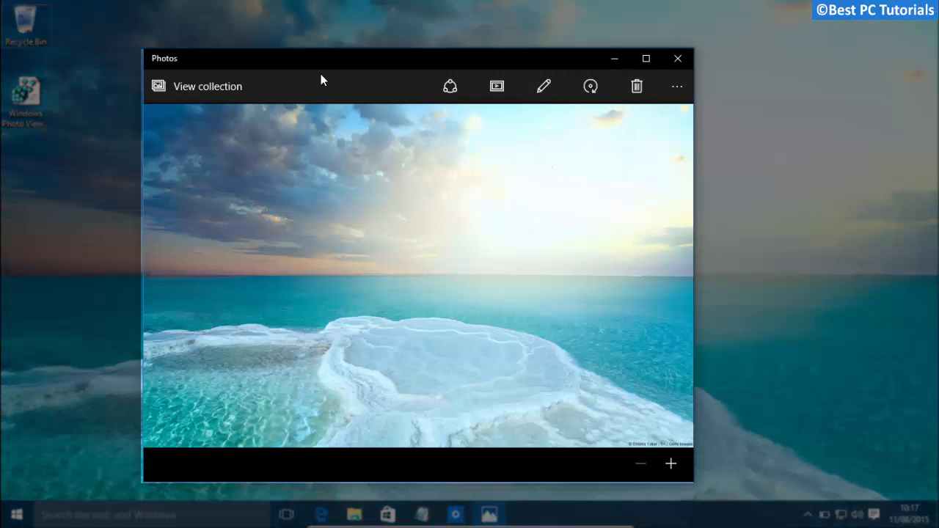
{"action": "mouse_move", "coordinate": [251, 330]}
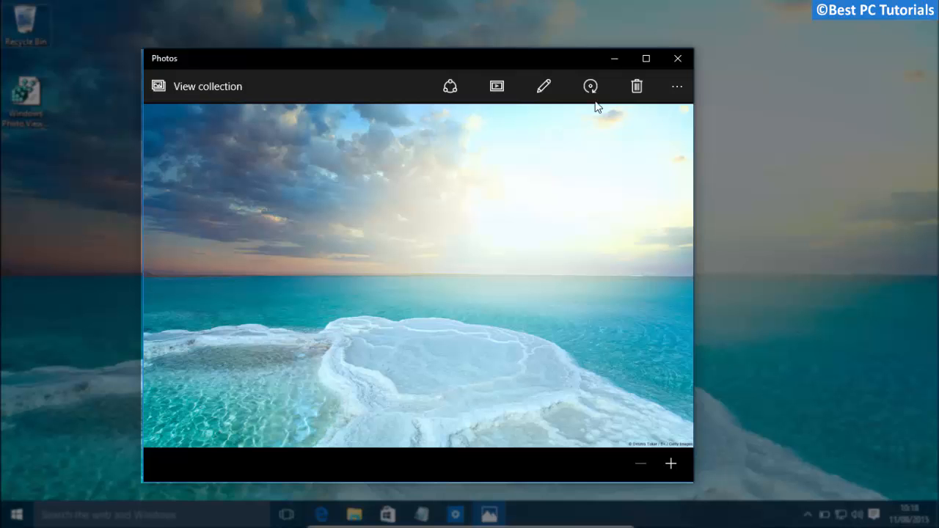
Step: Show the 'Choose another app' list for Photo_4.jpg to find Windows Photo Viewer missing
{"action": "right_click", "coordinate": [490, 101]}
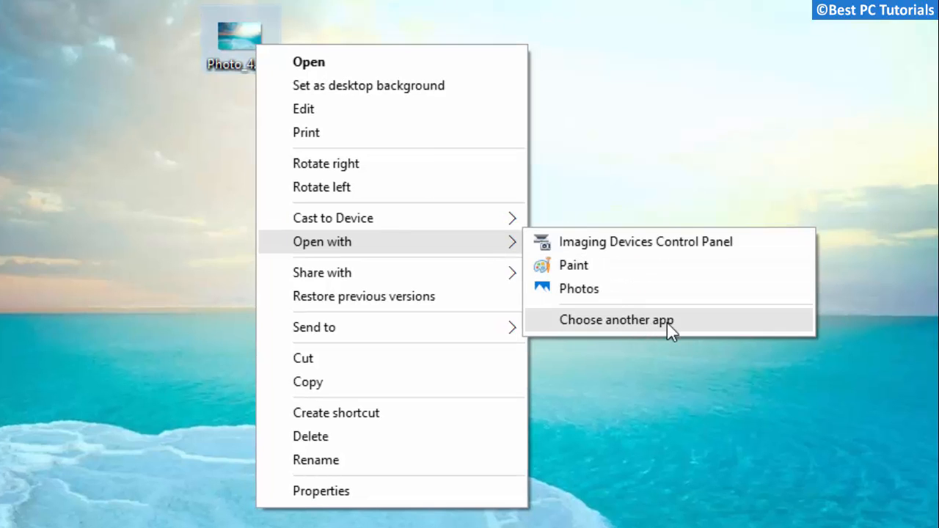
{"action": "left_click", "coordinate": [614, 320]}
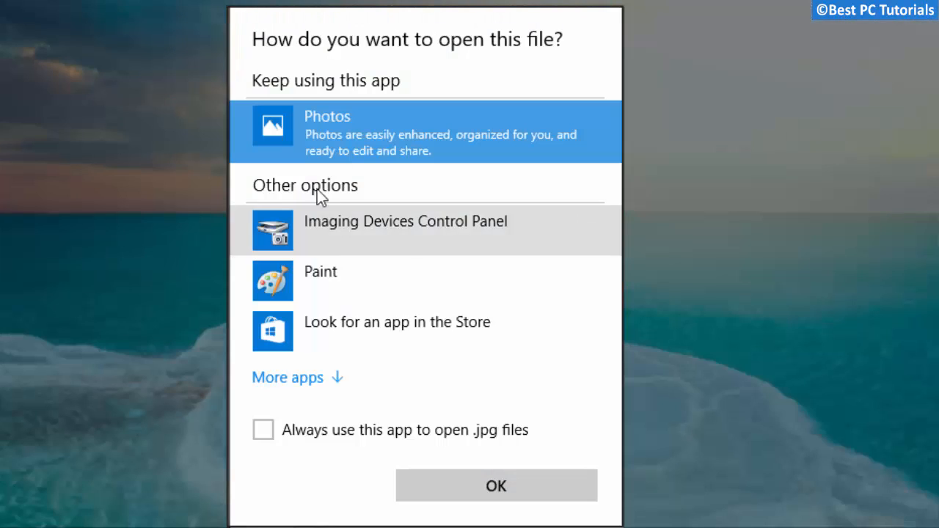
{"action": "mouse_move", "coordinate": [333, 392]}
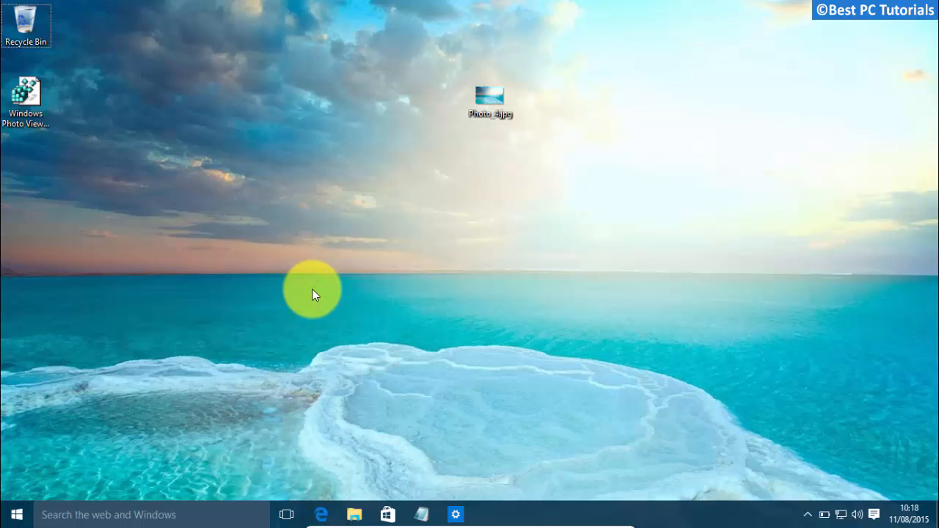
Step: Drag the desktop icons so the Windows Photo Viewer .reg file sits centred
{"action": "left_click_drag", "start_coordinate": [489, 101], "coordinate": [26, 169]}
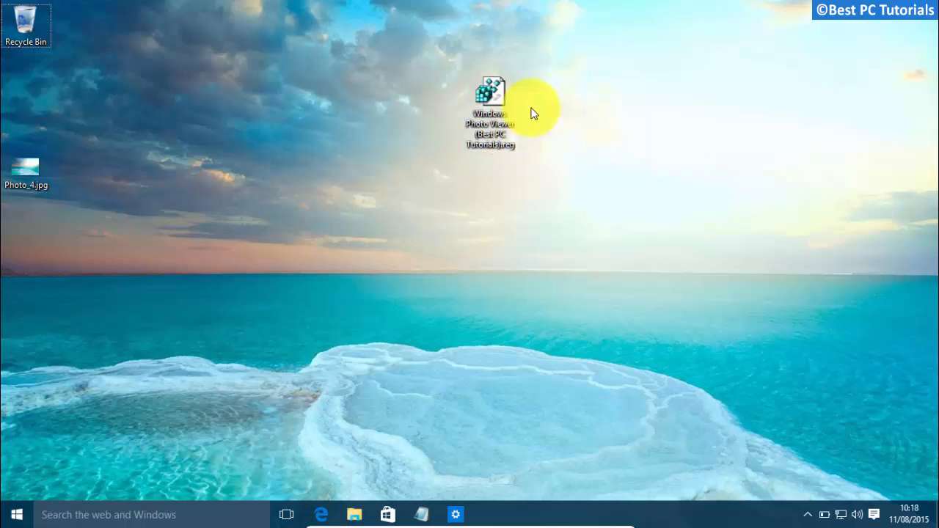
Step: Import the Windows Photo Viewer .reg file, approving UAC and the warning, then dismiss the success message
{"action": "double_click", "coordinate": [489, 95]}
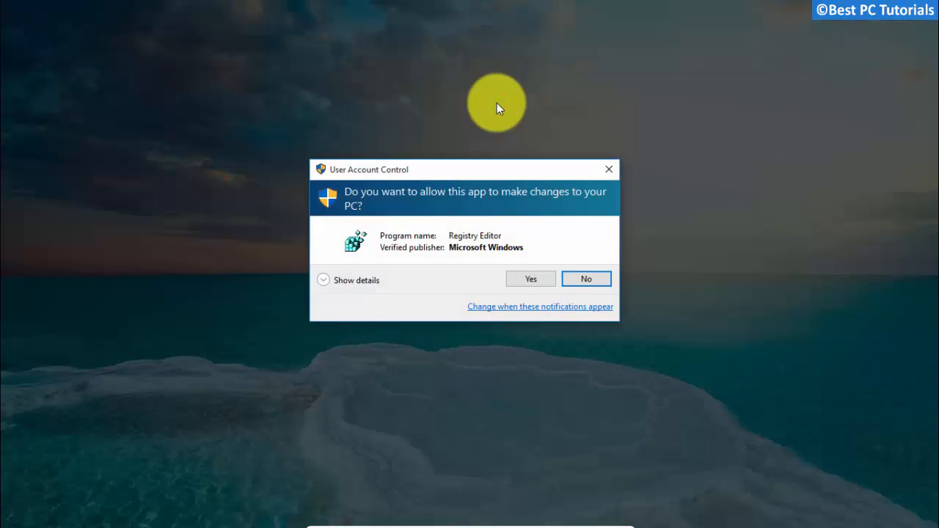
{"action": "left_click", "coordinate": [530, 278]}
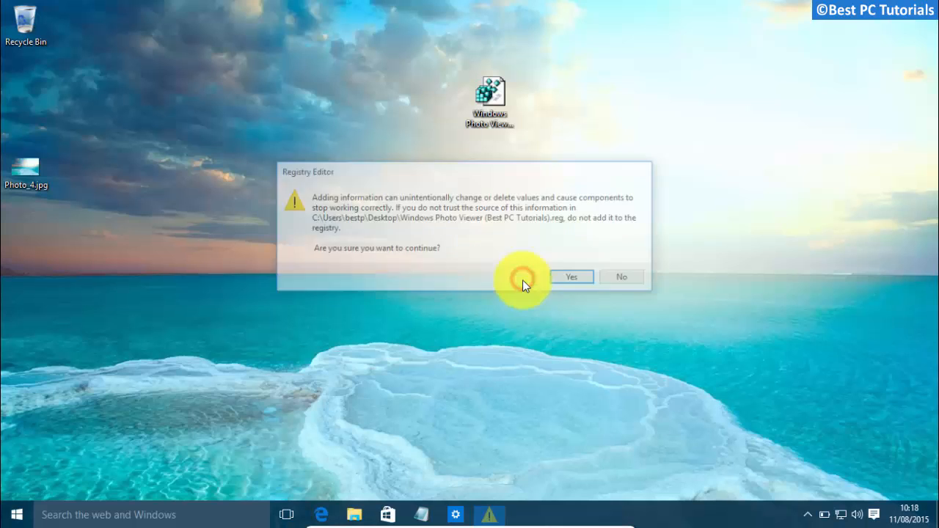
{"action": "left_click", "coordinate": [571, 277]}
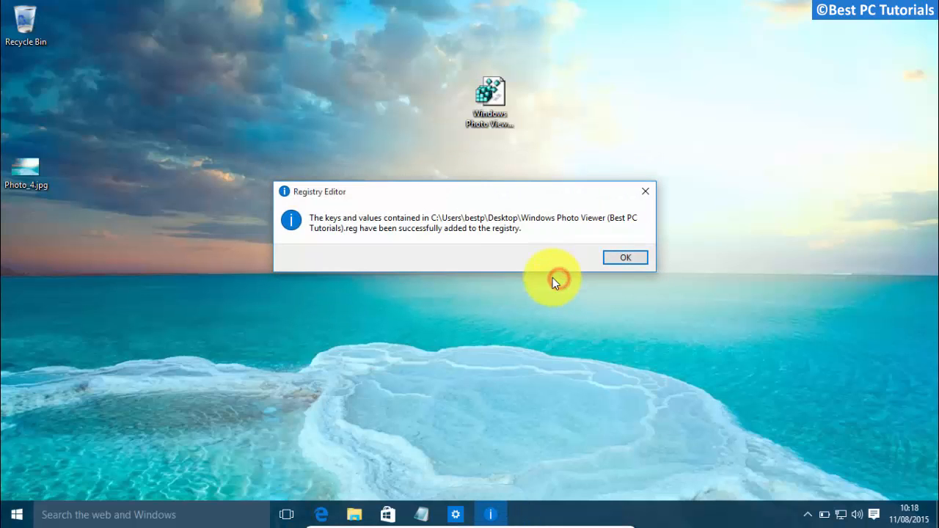
{"action": "left_click", "coordinate": [625, 257]}
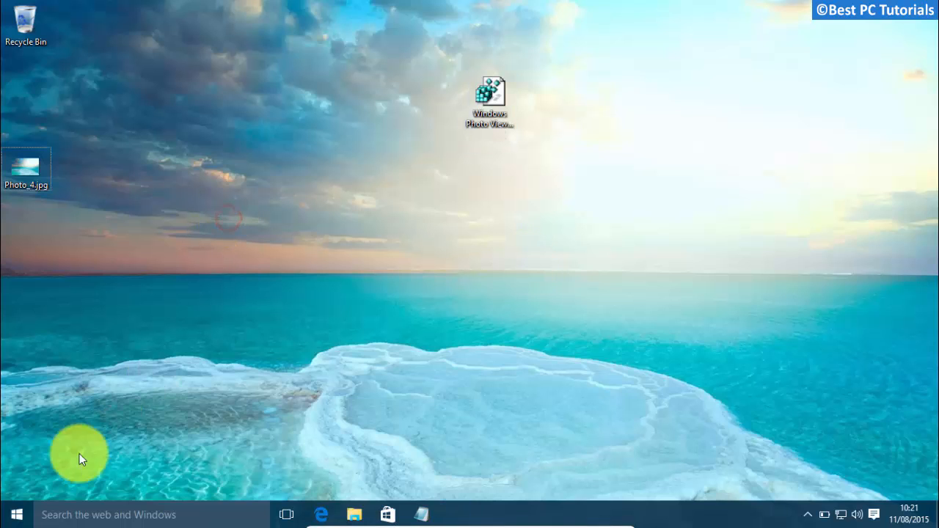
Step: Restart Windows from the Start menu and sign back in to the desktop
{"action": "left_click", "coordinate": [16, 514]}
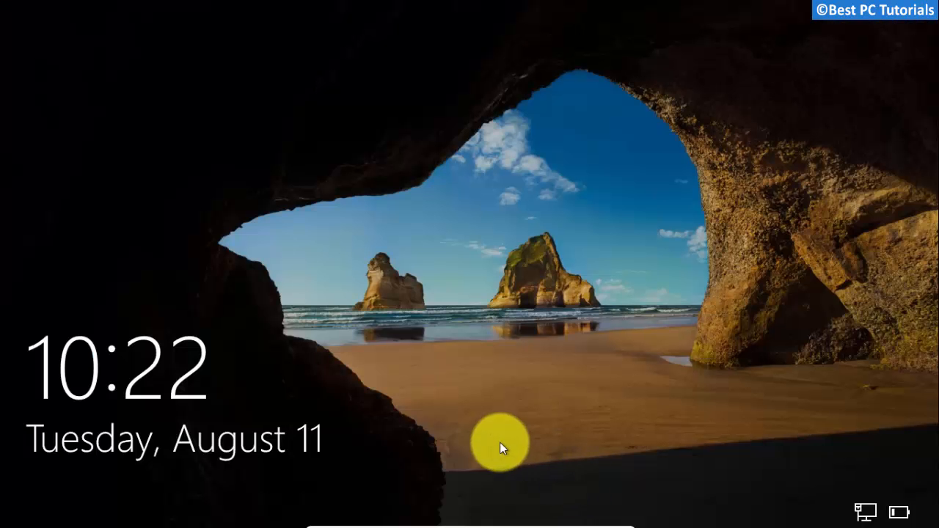
{"action": "mouse_move", "coordinate": [487, 440]}
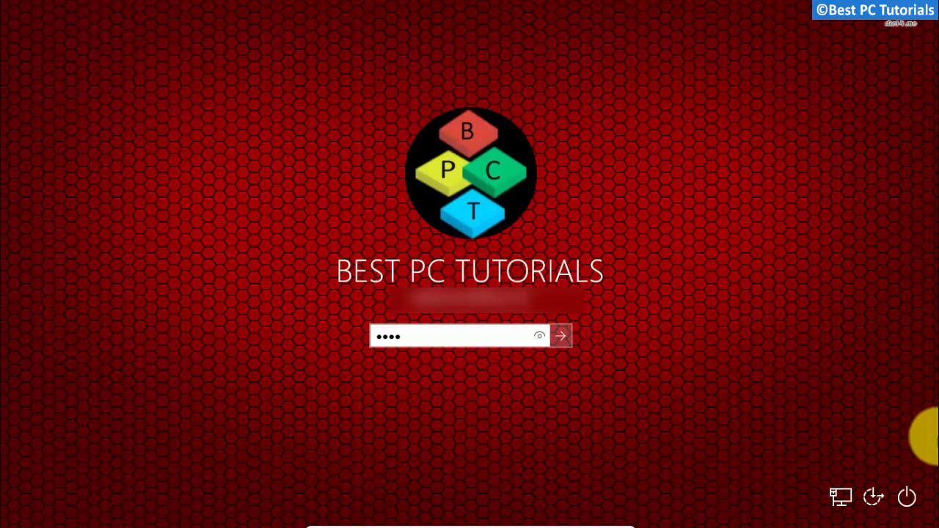
{"action": "left_click", "coordinate": [560, 336]}
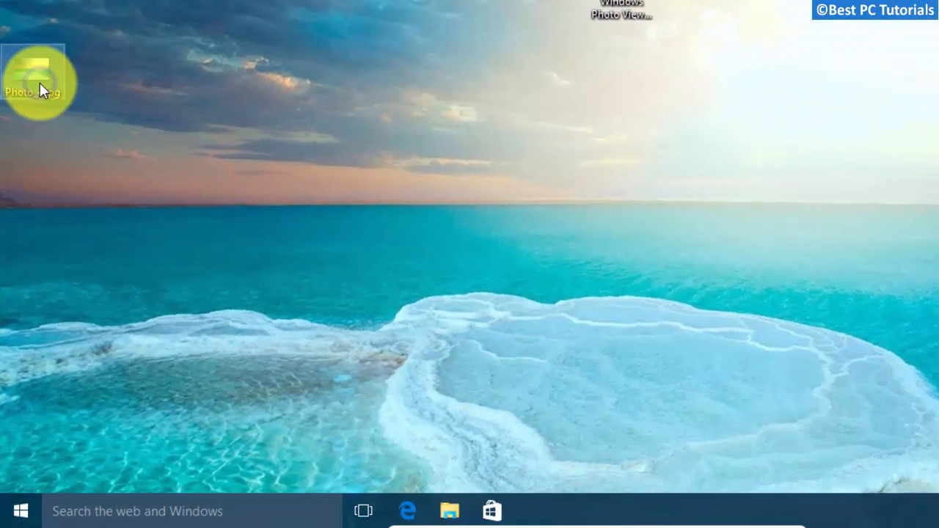
Step: Set Windows Photo Viewer as the always-used .jpg app and open Photo_4.jpg in it
{"action": "right_click", "coordinate": [33, 70]}
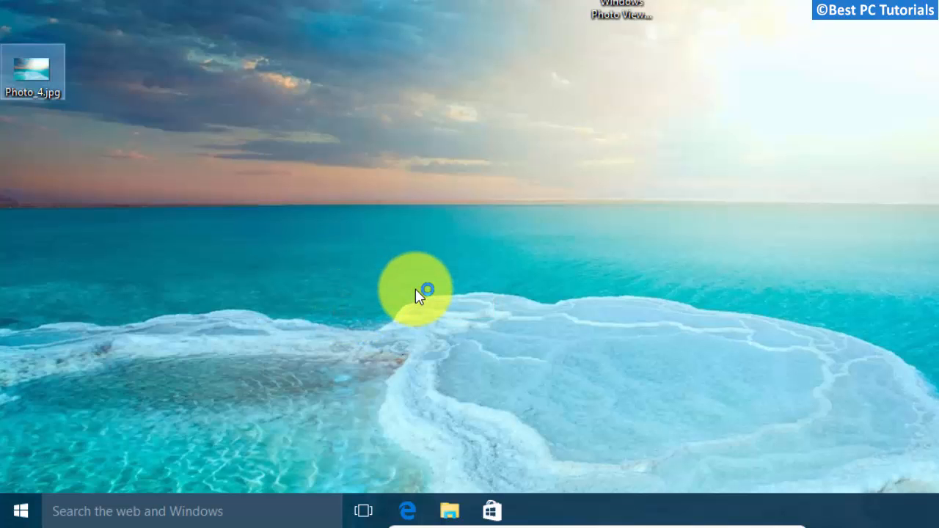
{"action": "double_click", "coordinate": [33, 72]}
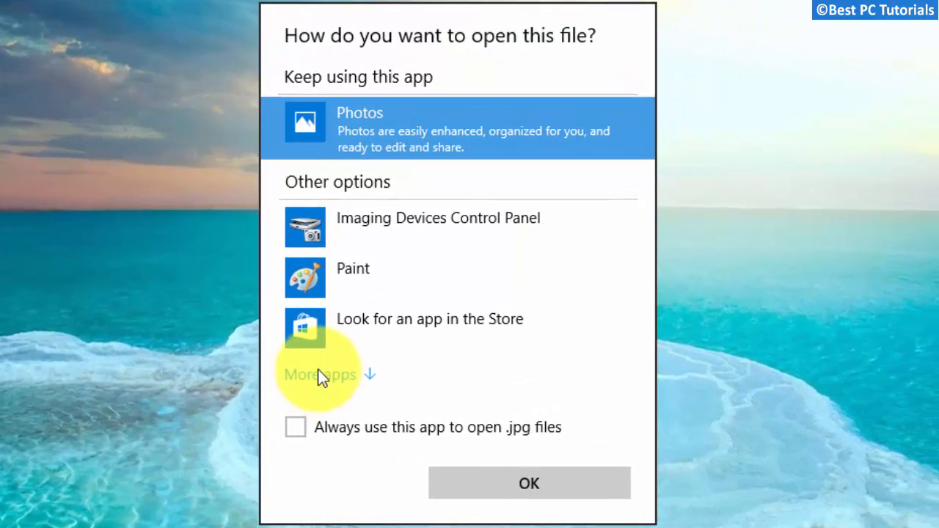
{"action": "left_click", "coordinate": [319, 374]}
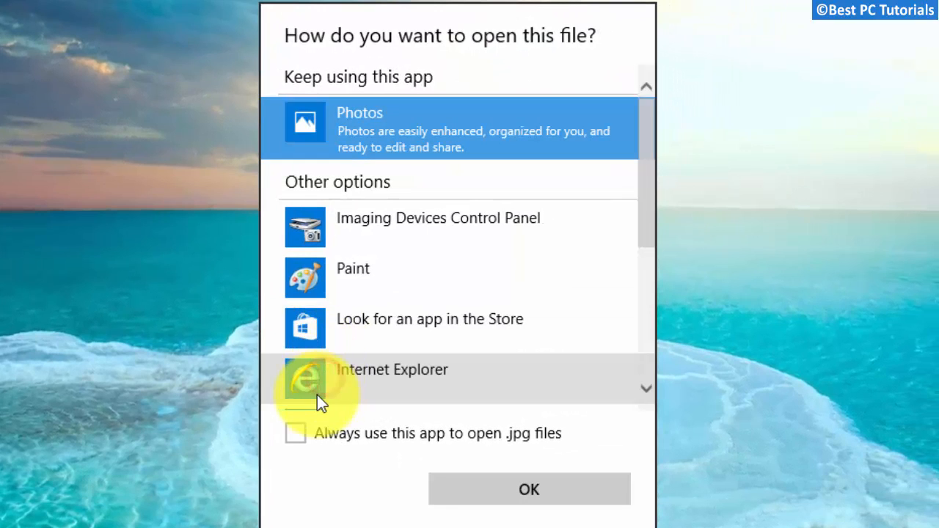
{"action": "scroll", "scroll_direction": "down", "scroll_amount": 3}
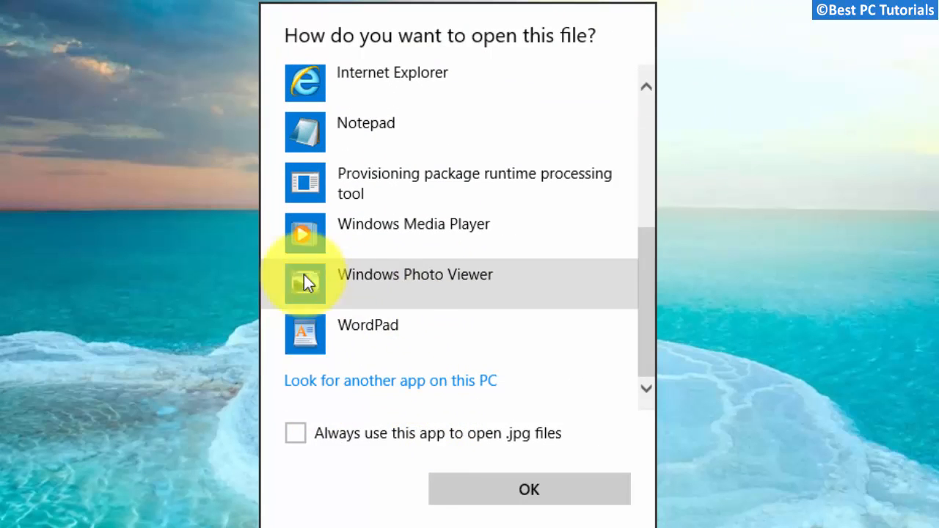
{"action": "left_click", "coordinate": [295, 433]}
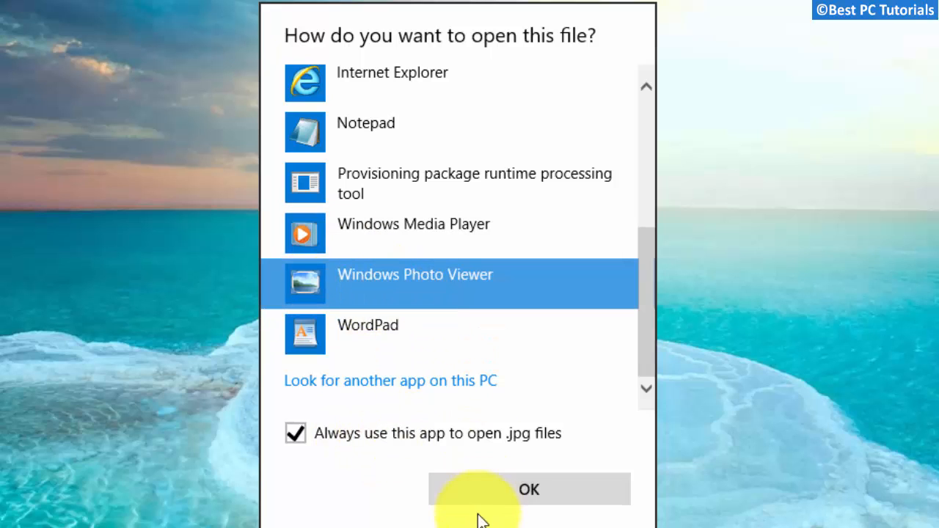
{"action": "left_click", "coordinate": [529, 489]}
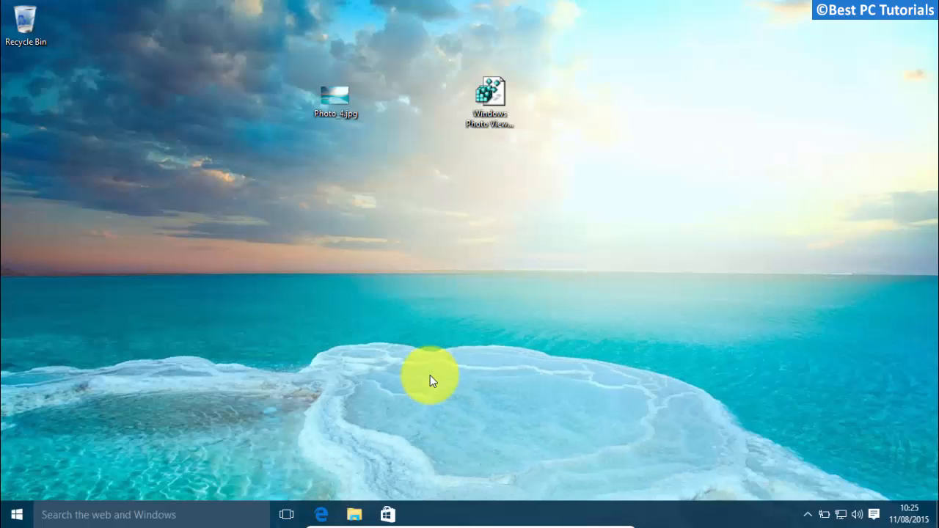
{"action": "double_click", "coordinate": [335, 99]}
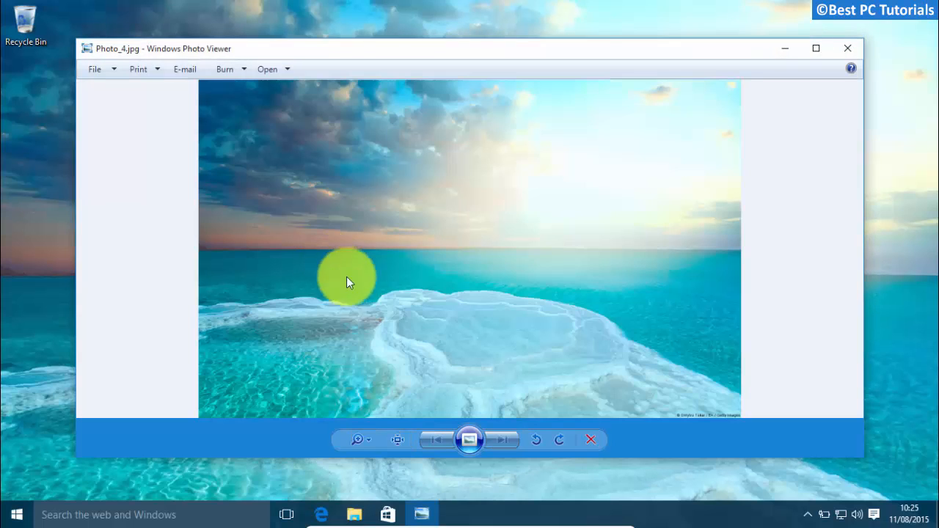